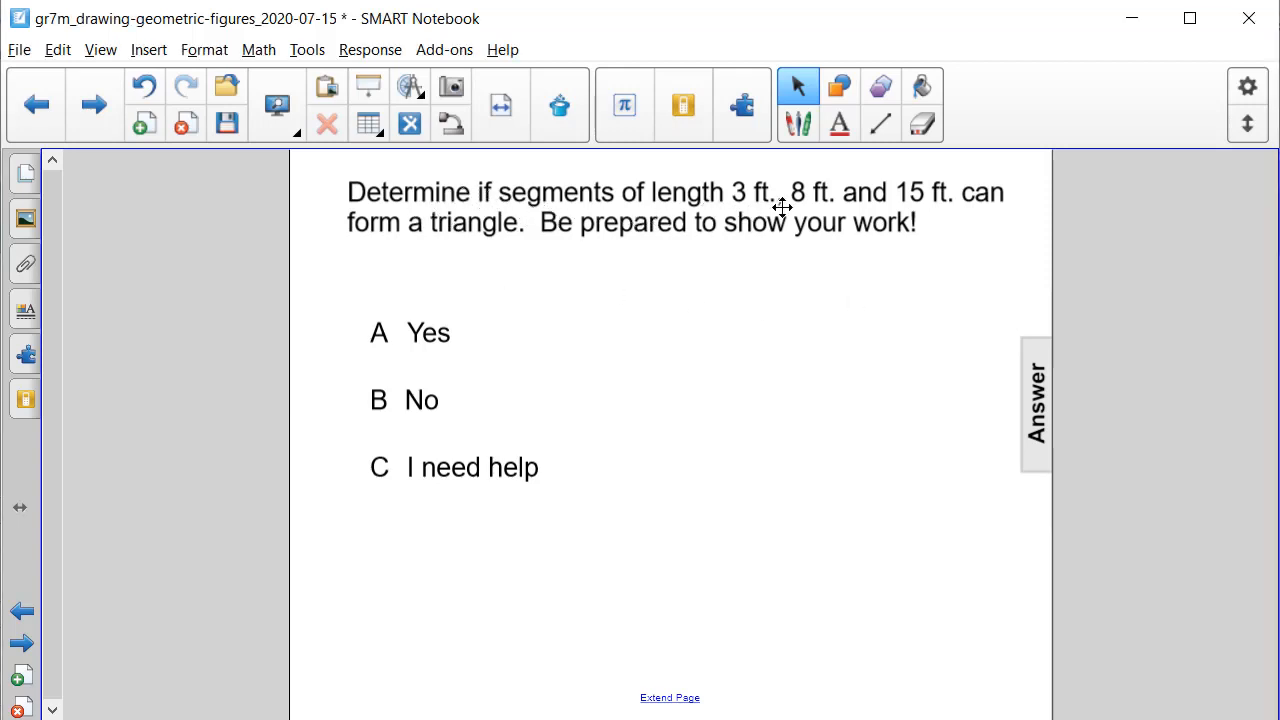
pyautogui.moveTo(950, 234)
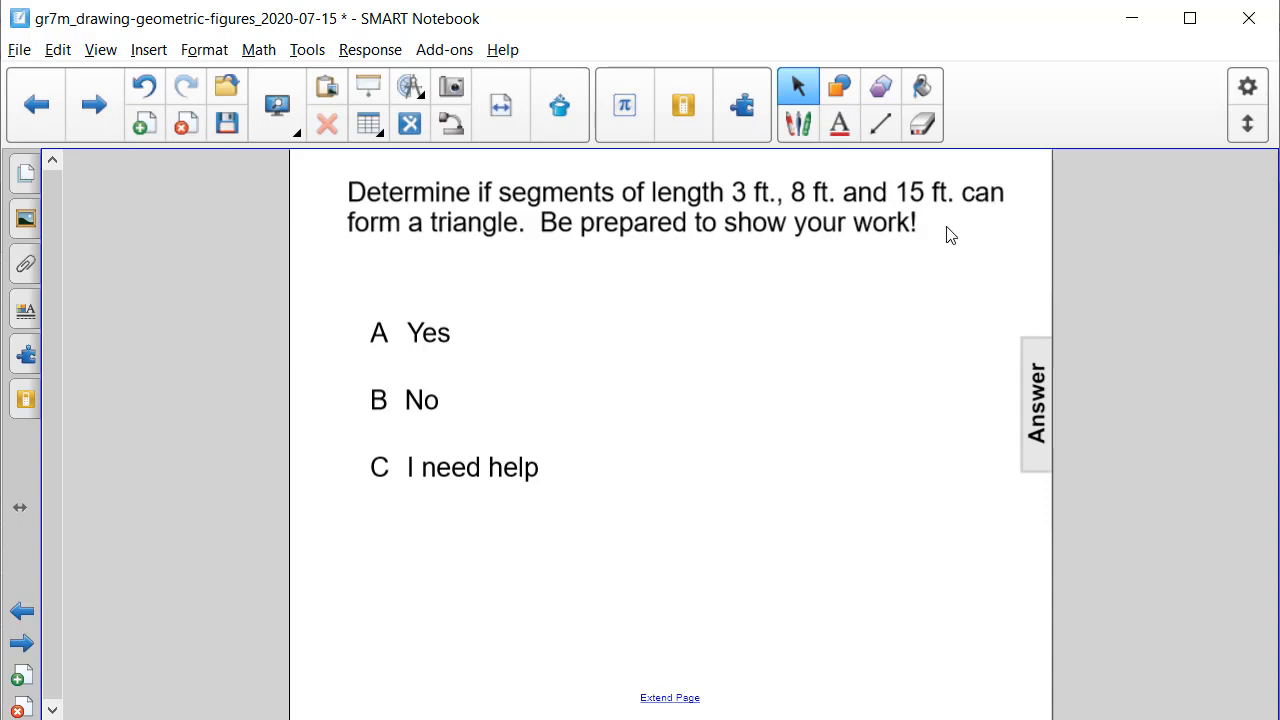
pyautogui.moveTo(887, 264)
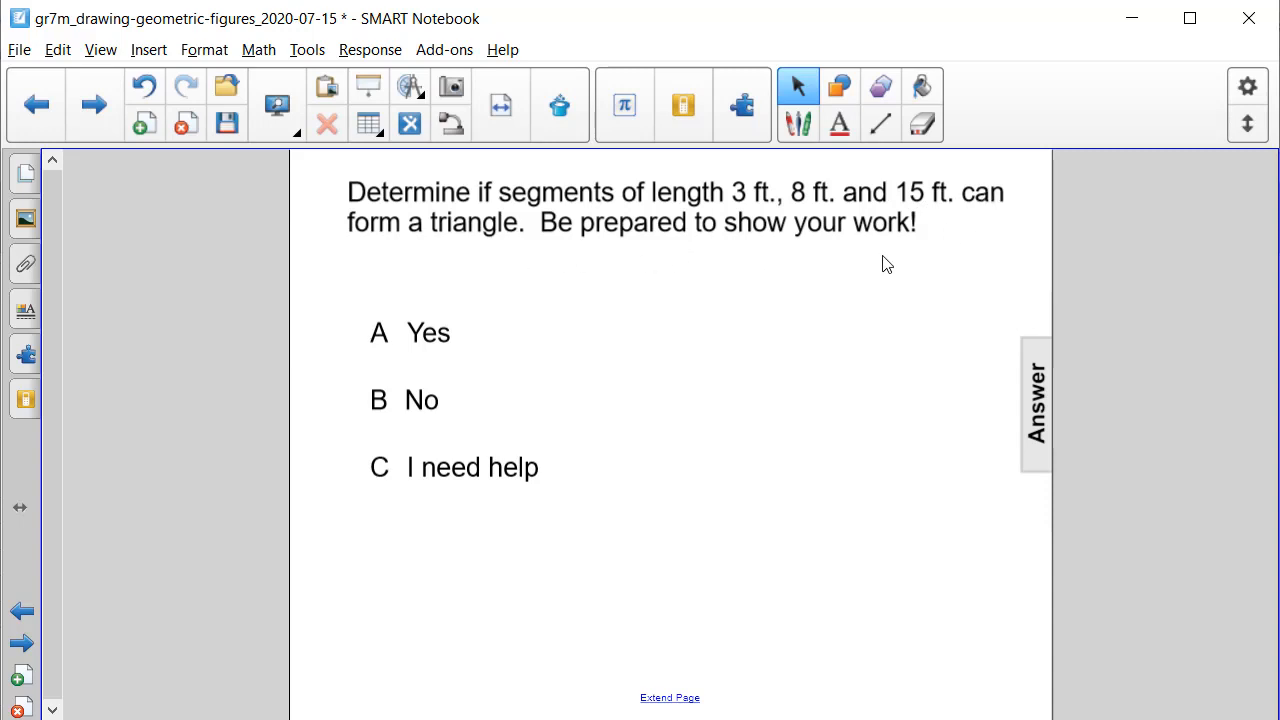
# Activate the purple pen for freehand ink on the triangle question page.
pyautogui.click(798, 124)
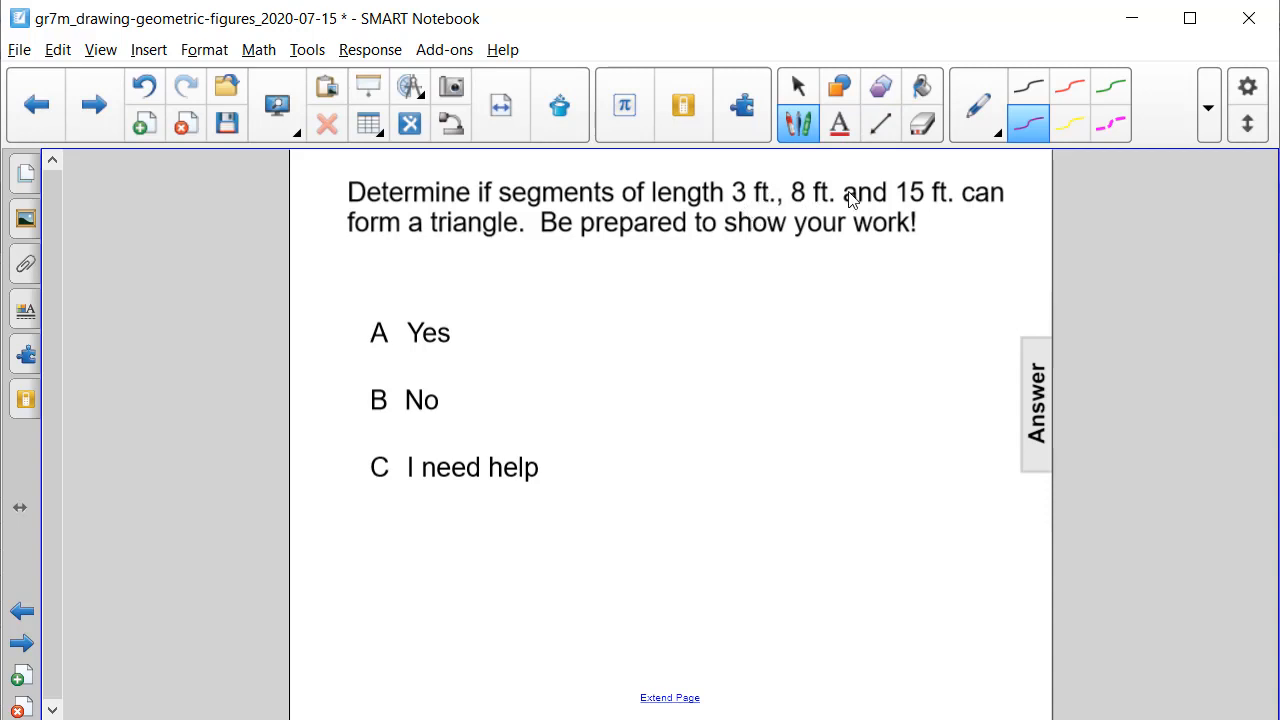
pyautogui.moveTo(768, 203)
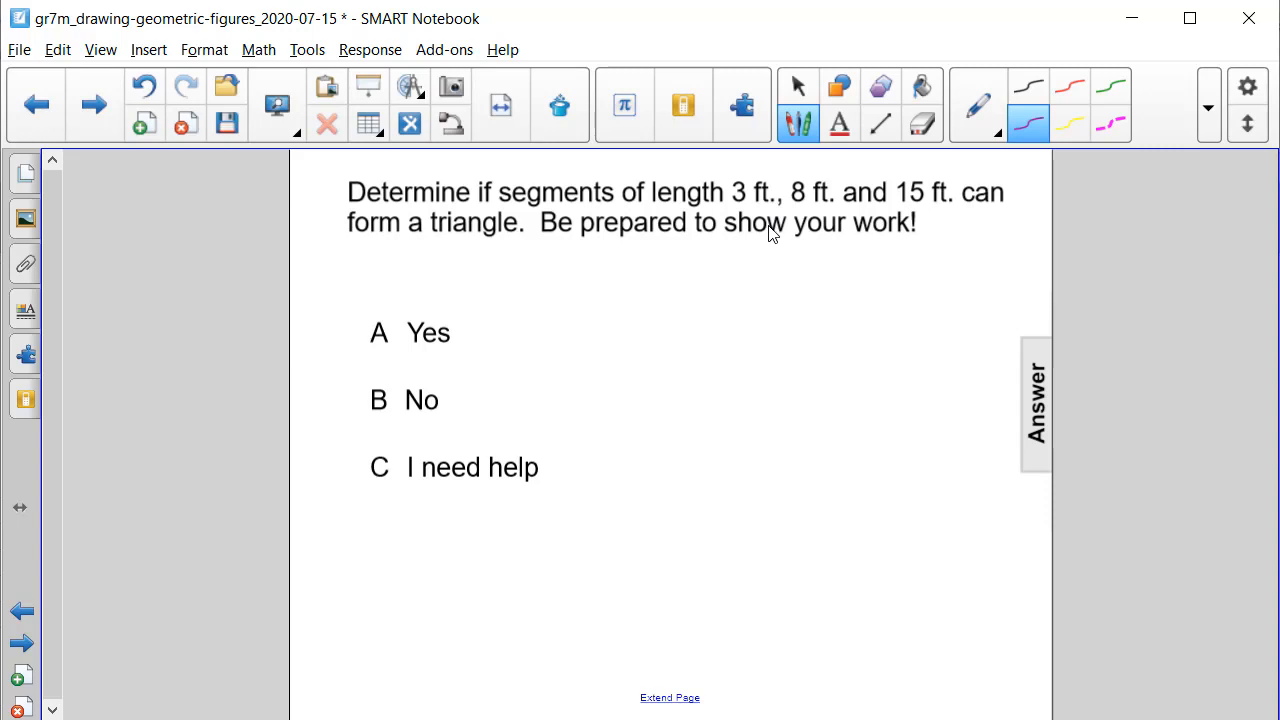
pyautogui.moveTo(787, 288)
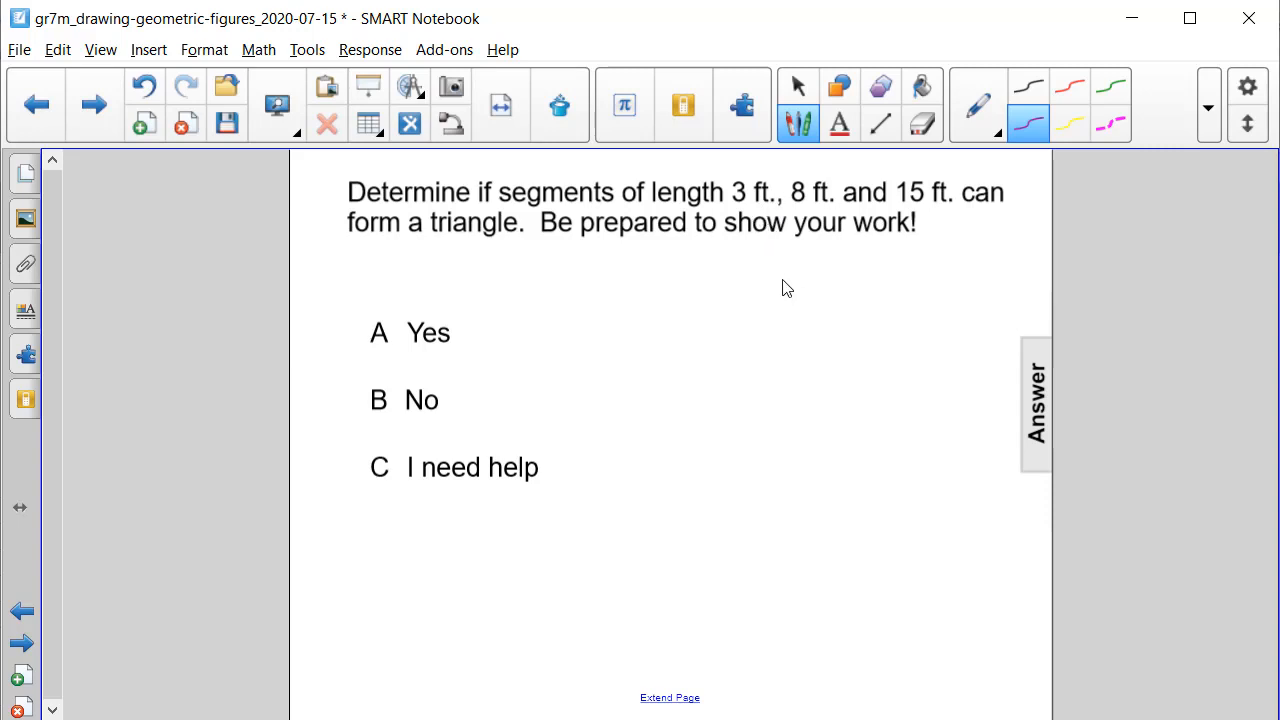
pyautogui.moveTo(775, 315)
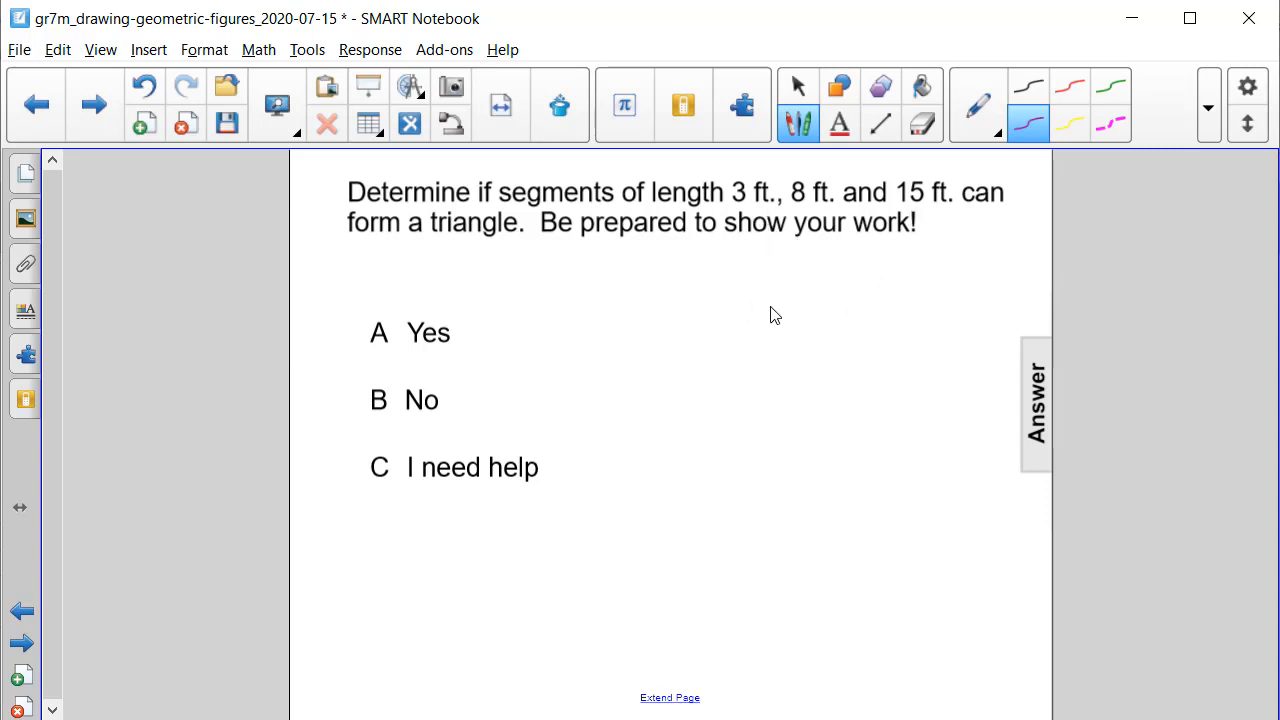
pyautogui.moveTo(745, 353)
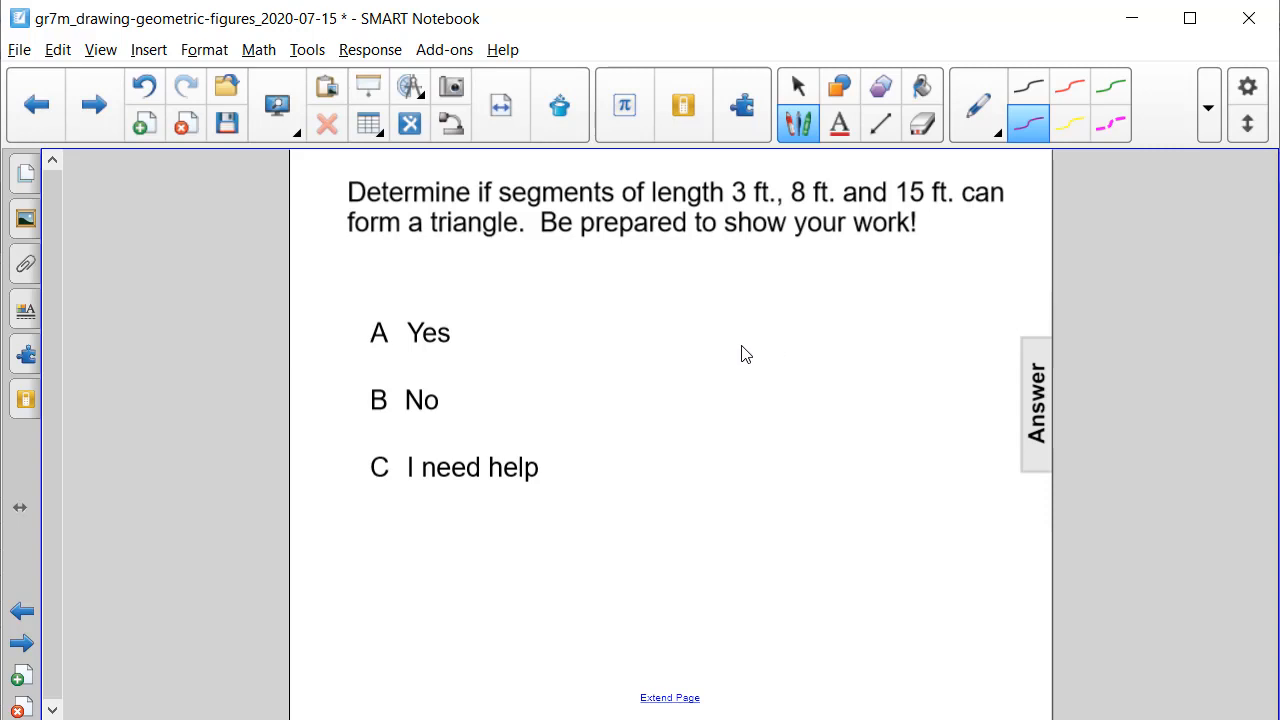
pyautogui.moveTo(735, 361)
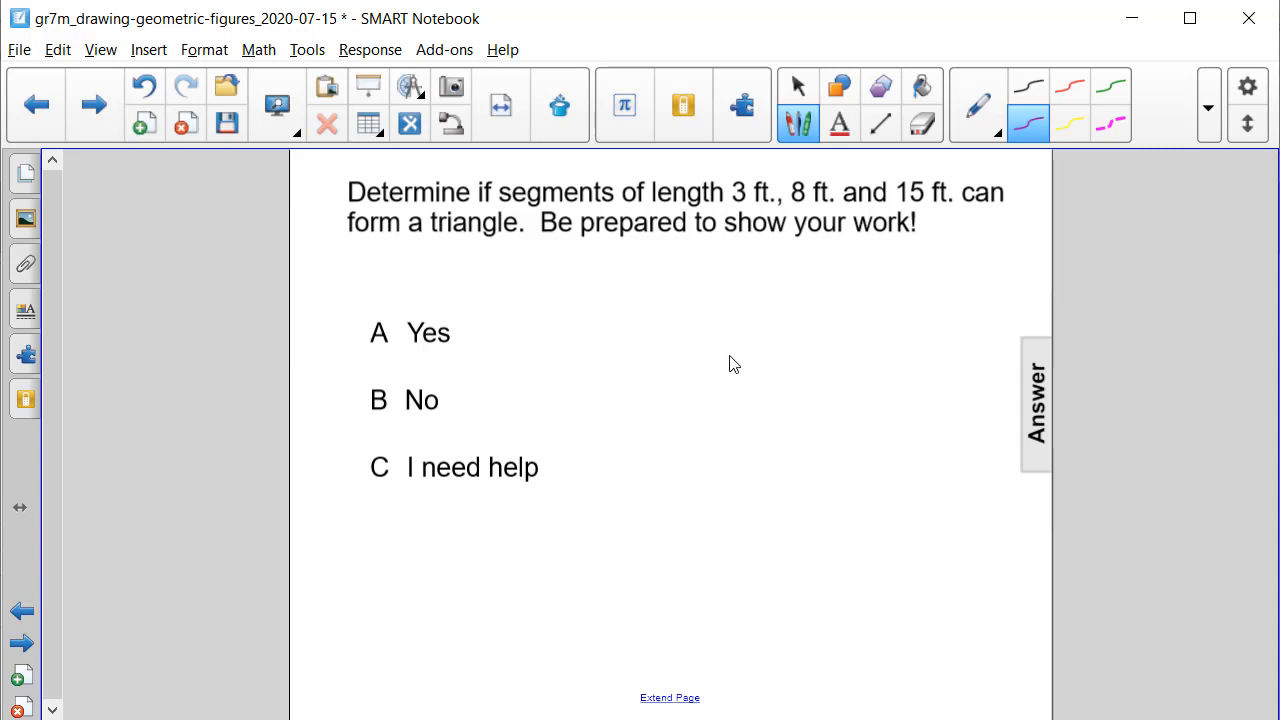
pyautogui.moveTo(735, 336)
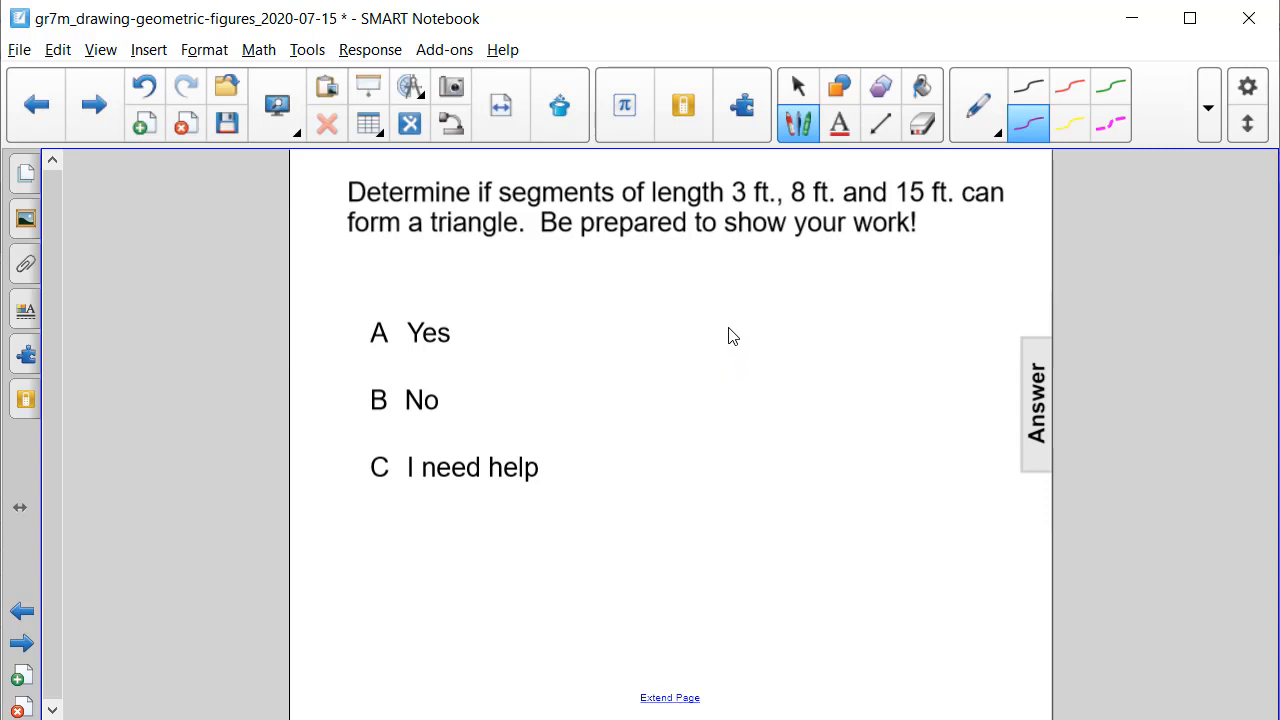
pyautogui.moveTo(735, 213)
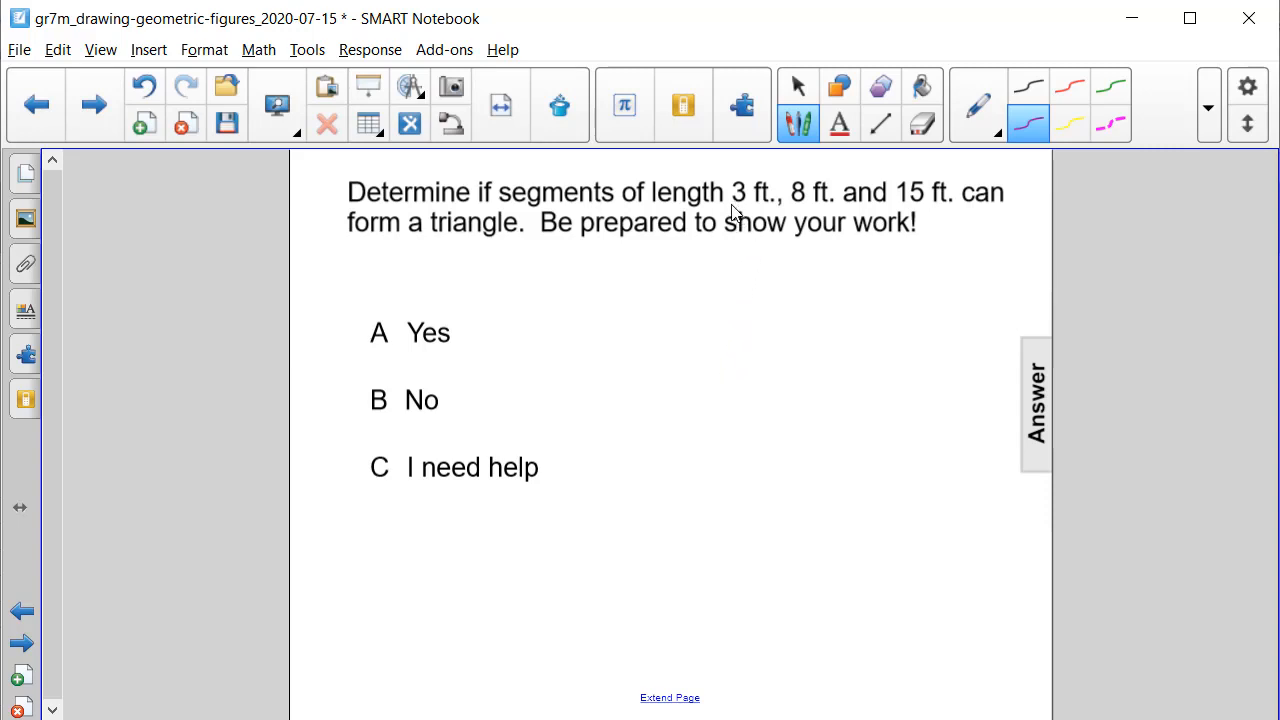
# Underline 3 ft and 8 ft, write 3+8>15? then 11 not >15, and finish inking.
pyautogui.moveTo(735, 205); pyautogui.dragTo(843, 208)
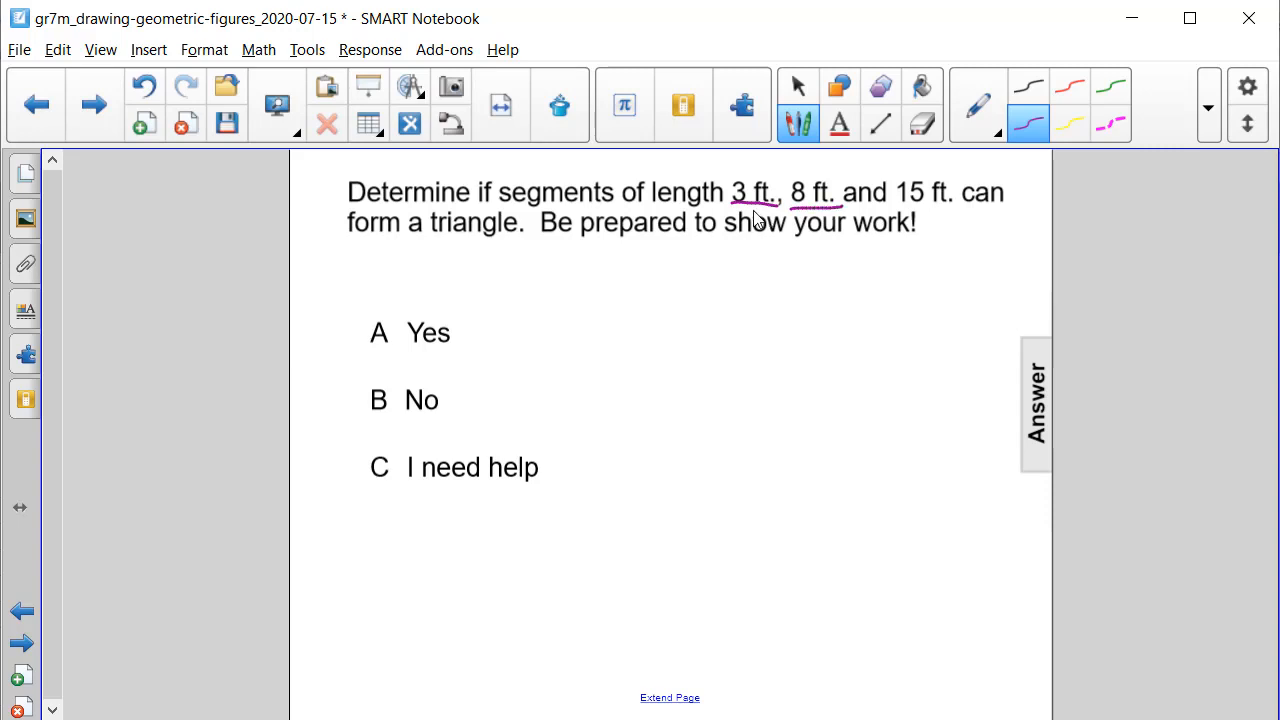
pyautogui.moveTo(688, 292)
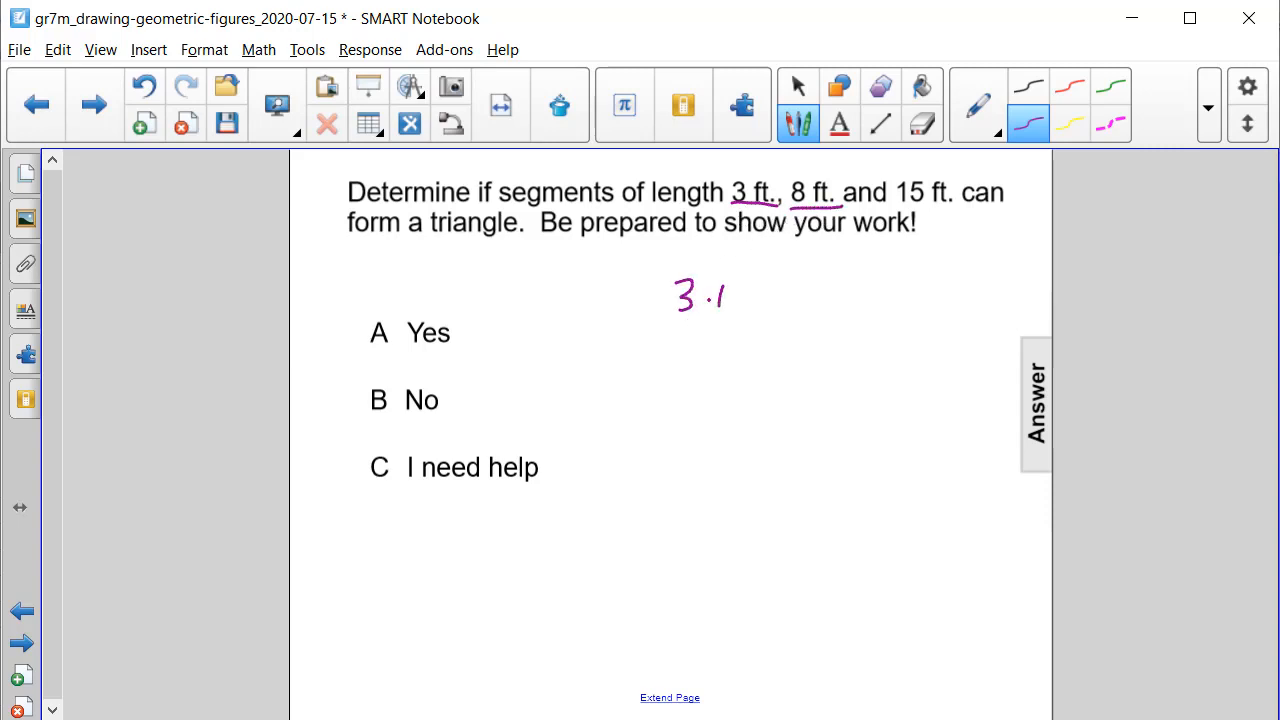
pyautogui.moveTo(710, 295); pyautogui.dragTo(800, 285)
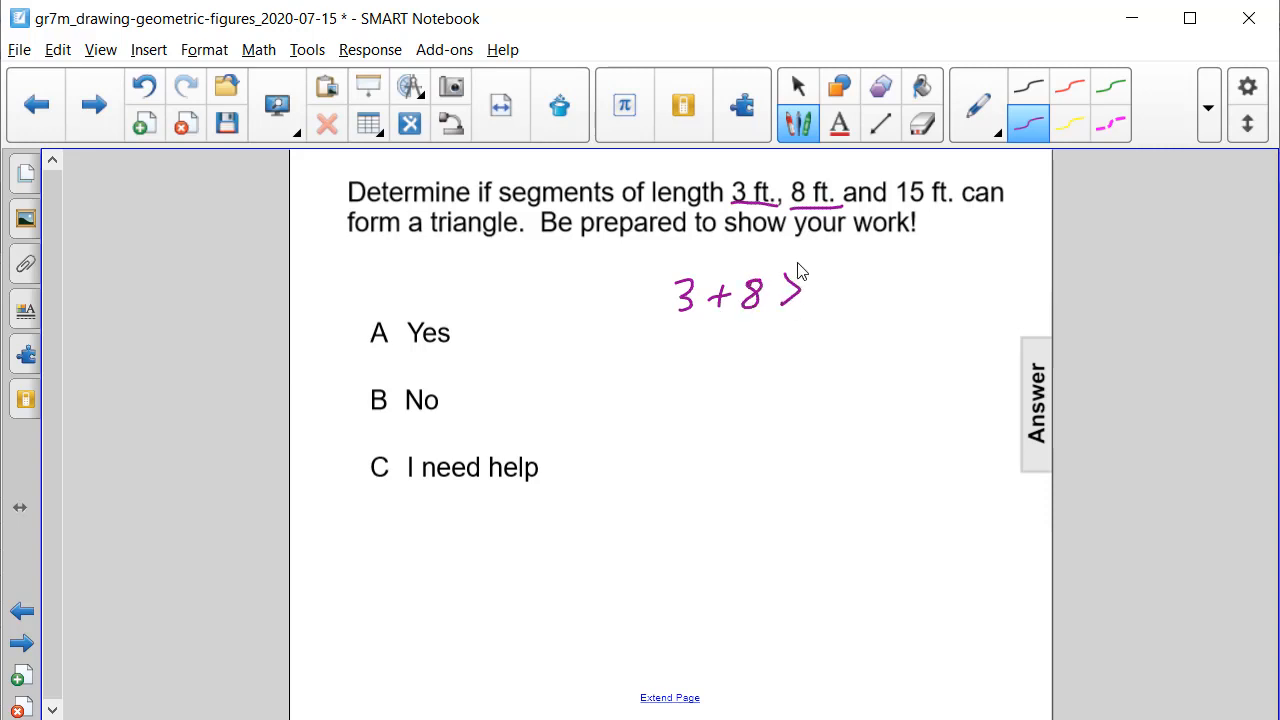
pyautogui.moveTo(820, 300); pyautogui.dragTo(850, 280)
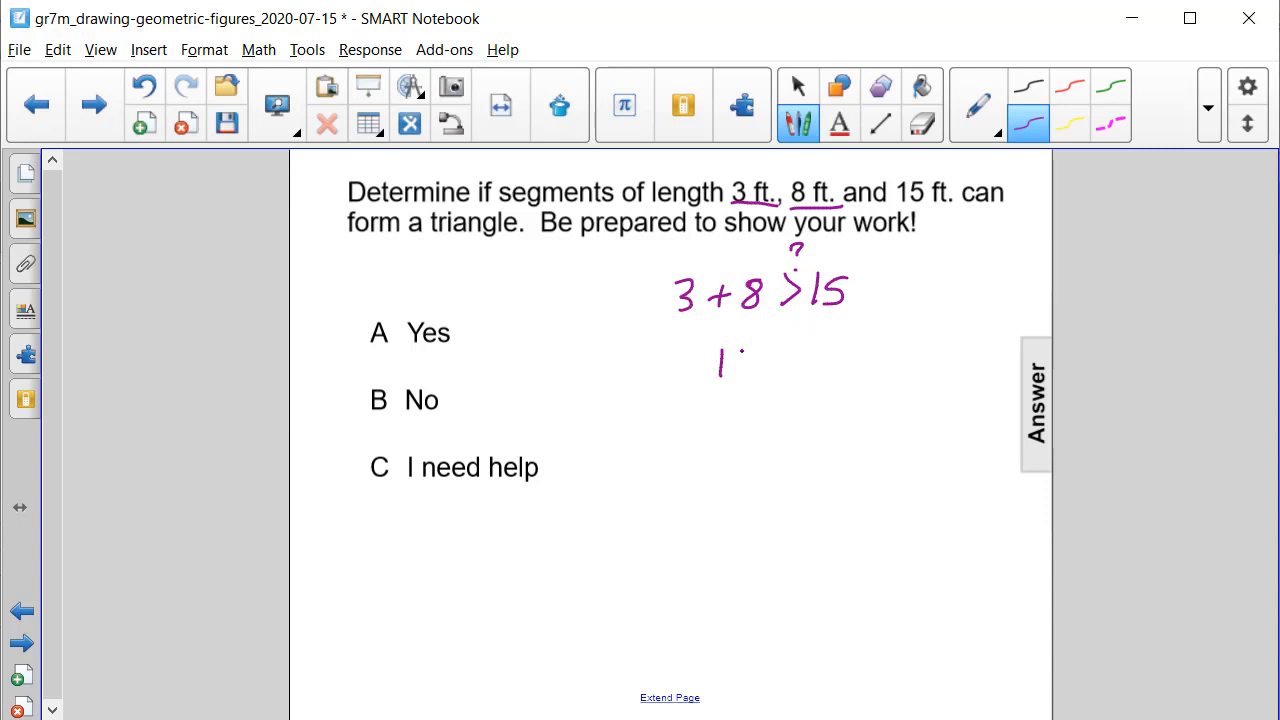
pyautogui.moveTo(730, 360); pyautogui.dragTo(810, 360)
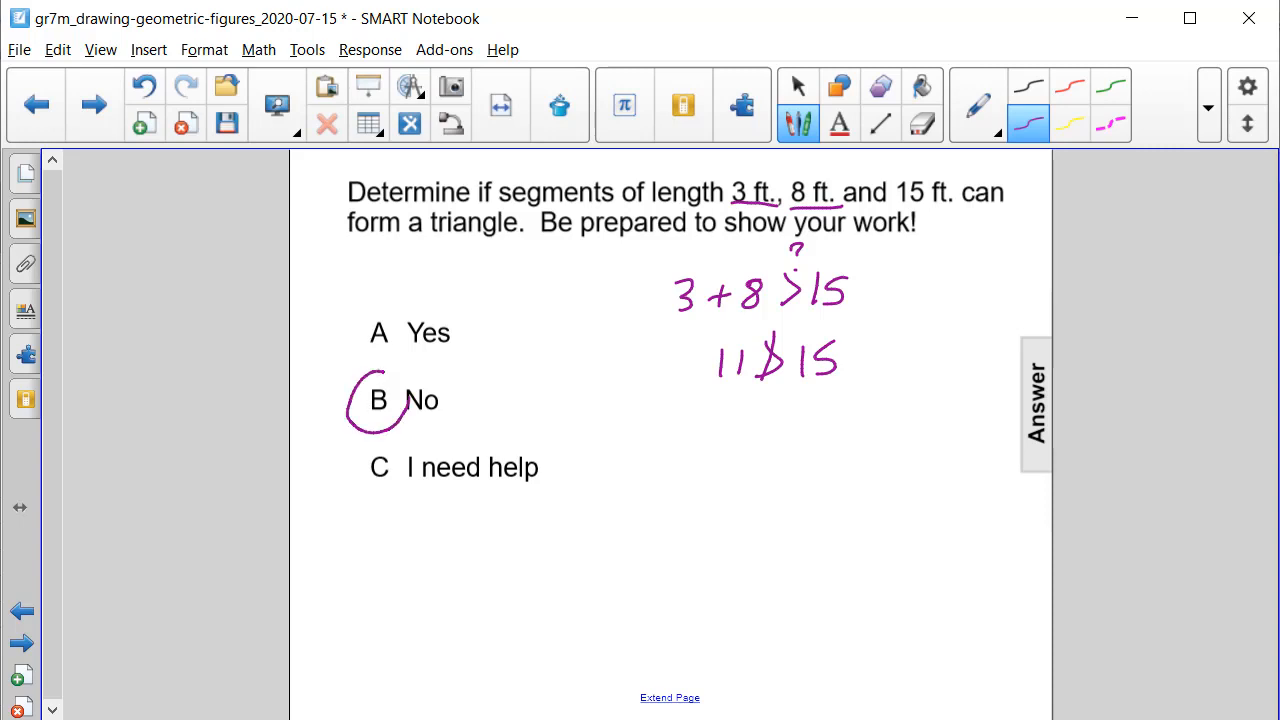
pyautogui.click(798, 86)
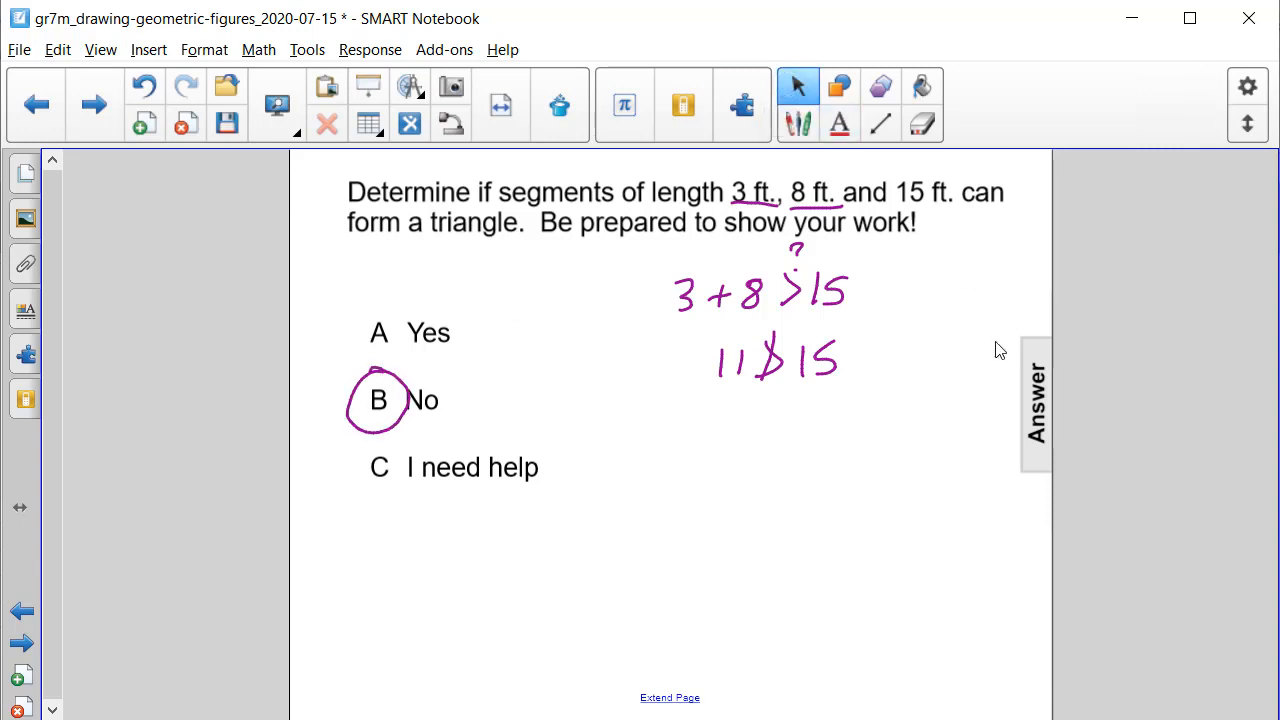